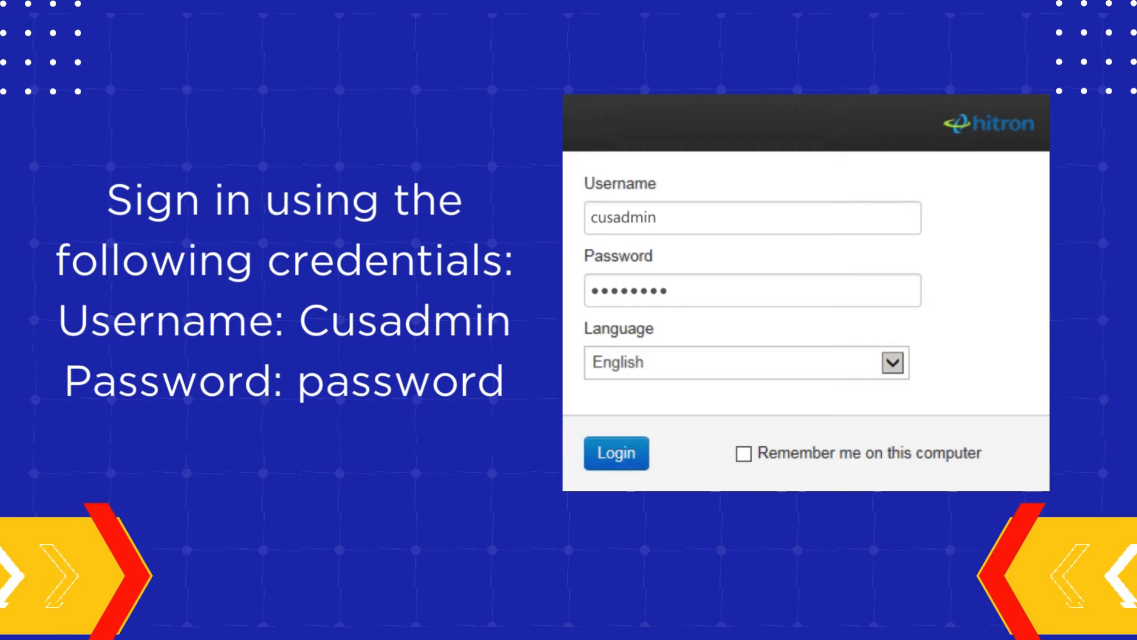
Log in as admin and open the Admin > Management page for the password change
left_click(614, 453)
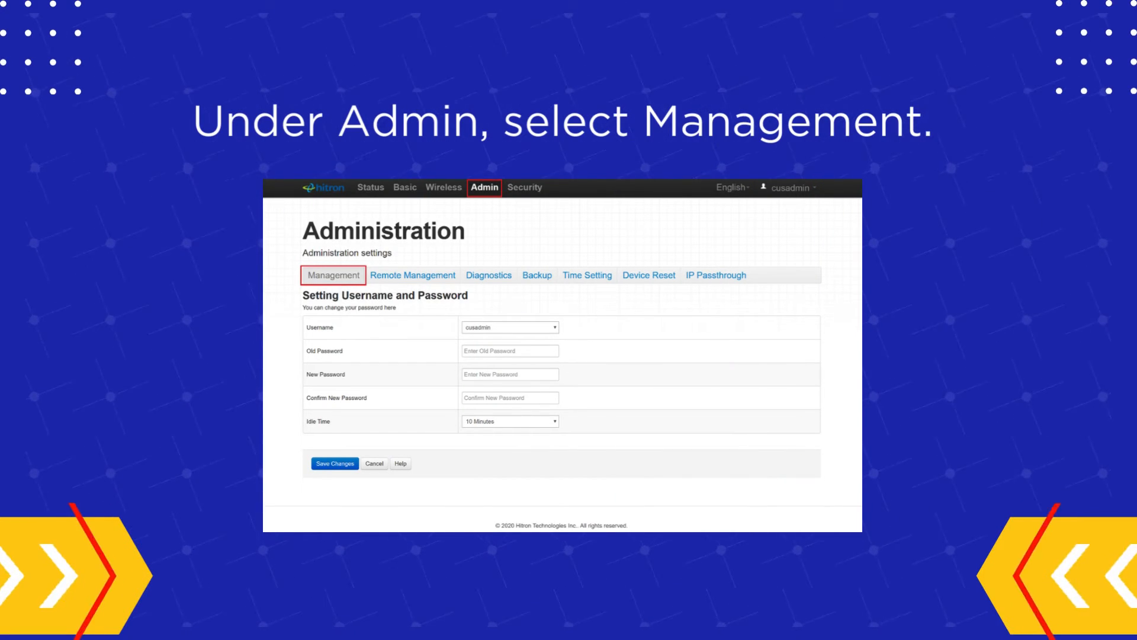